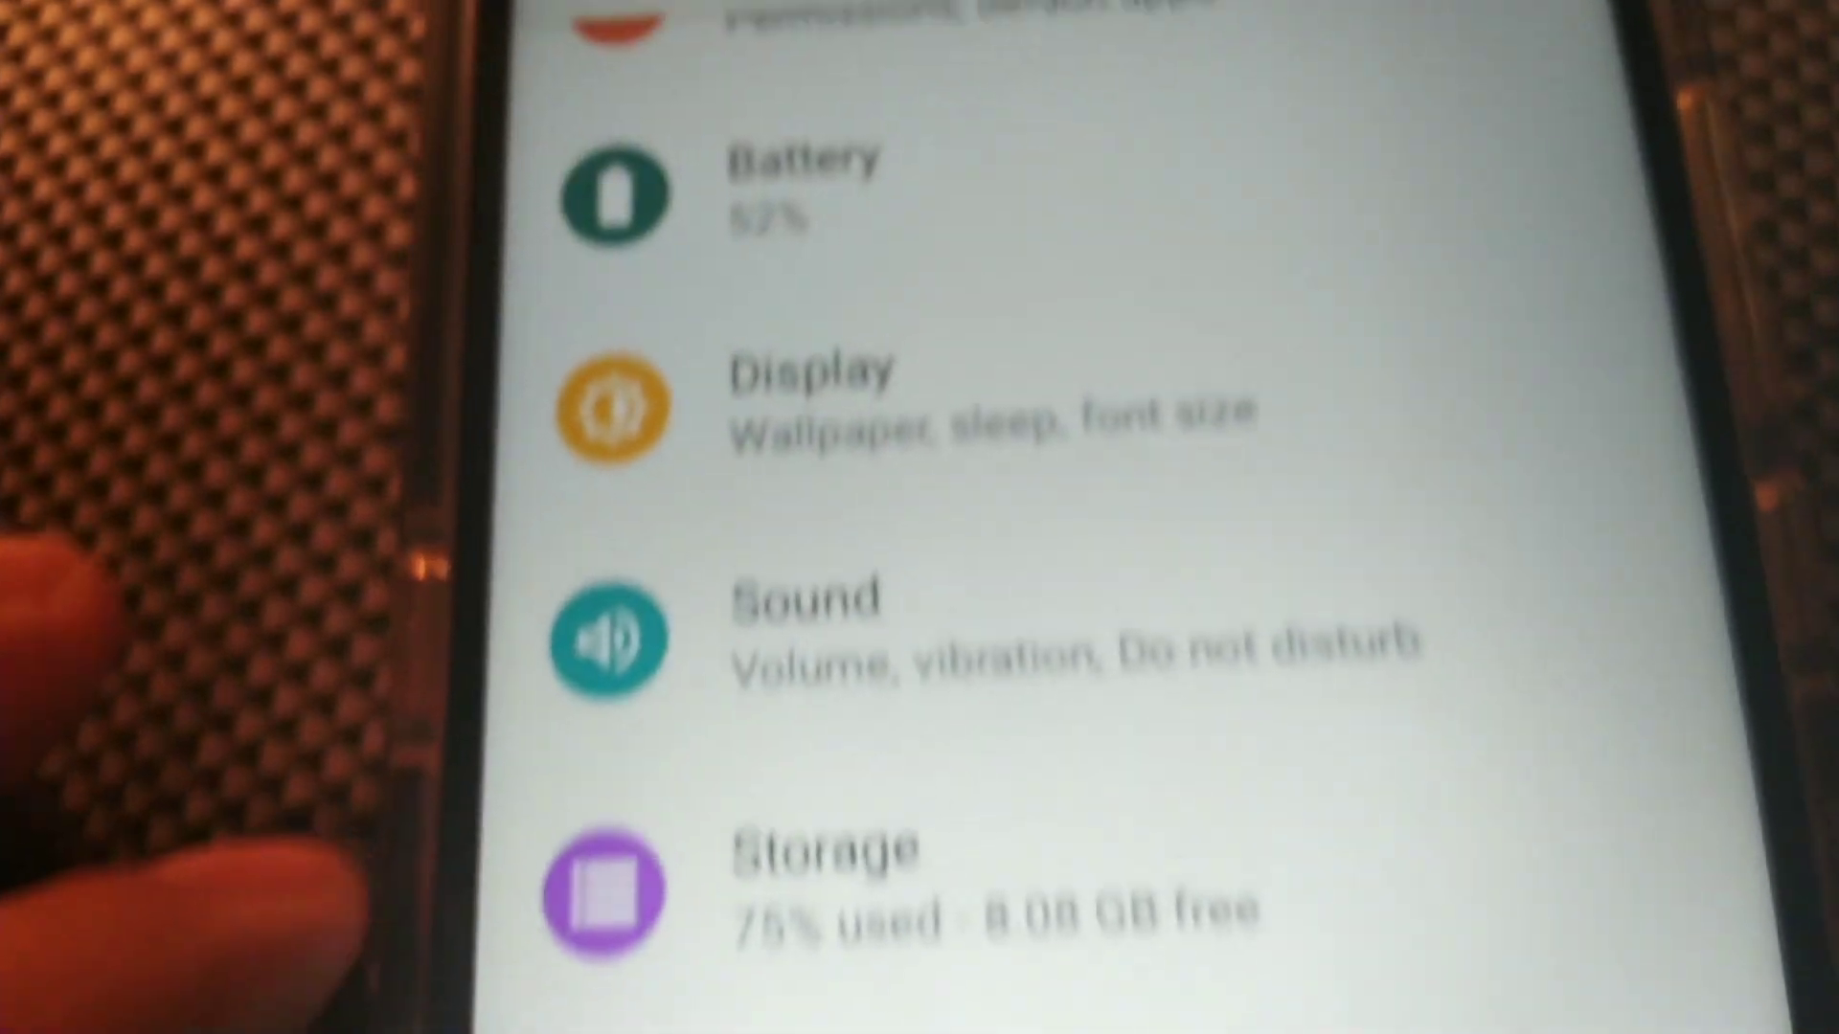
scroll("up", 3)
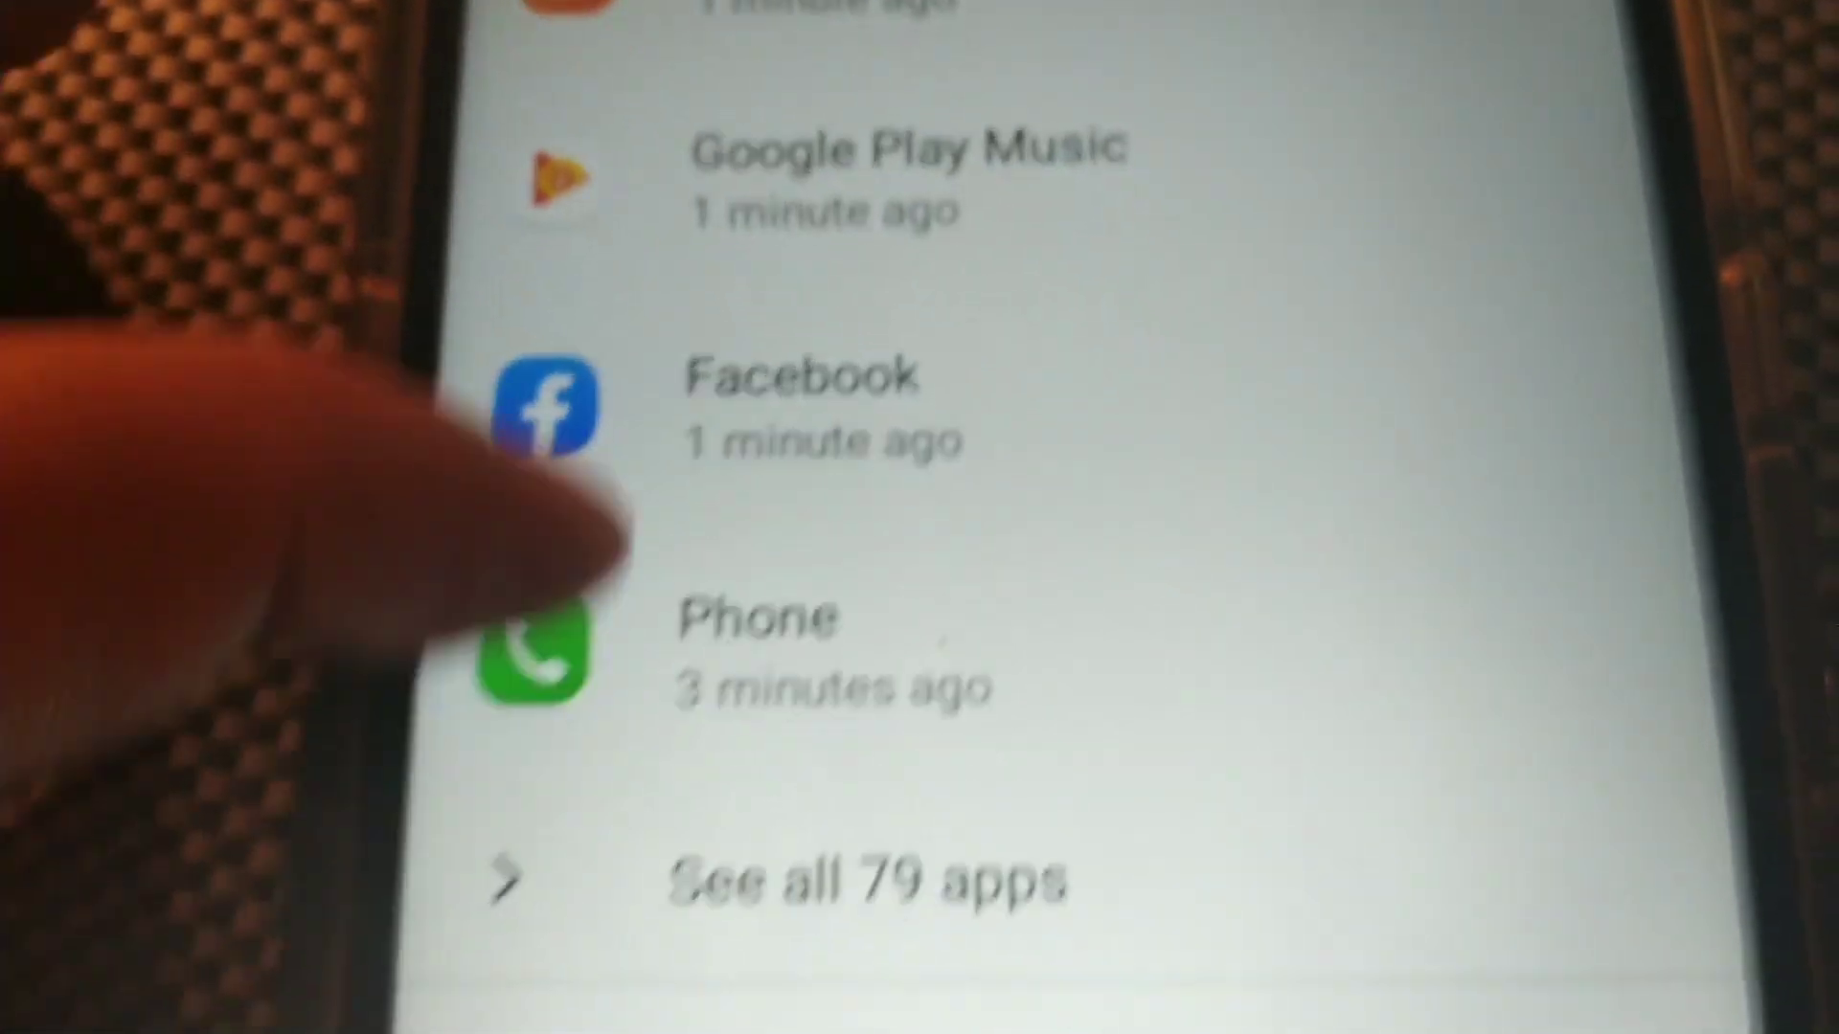
scroll("down", 3)
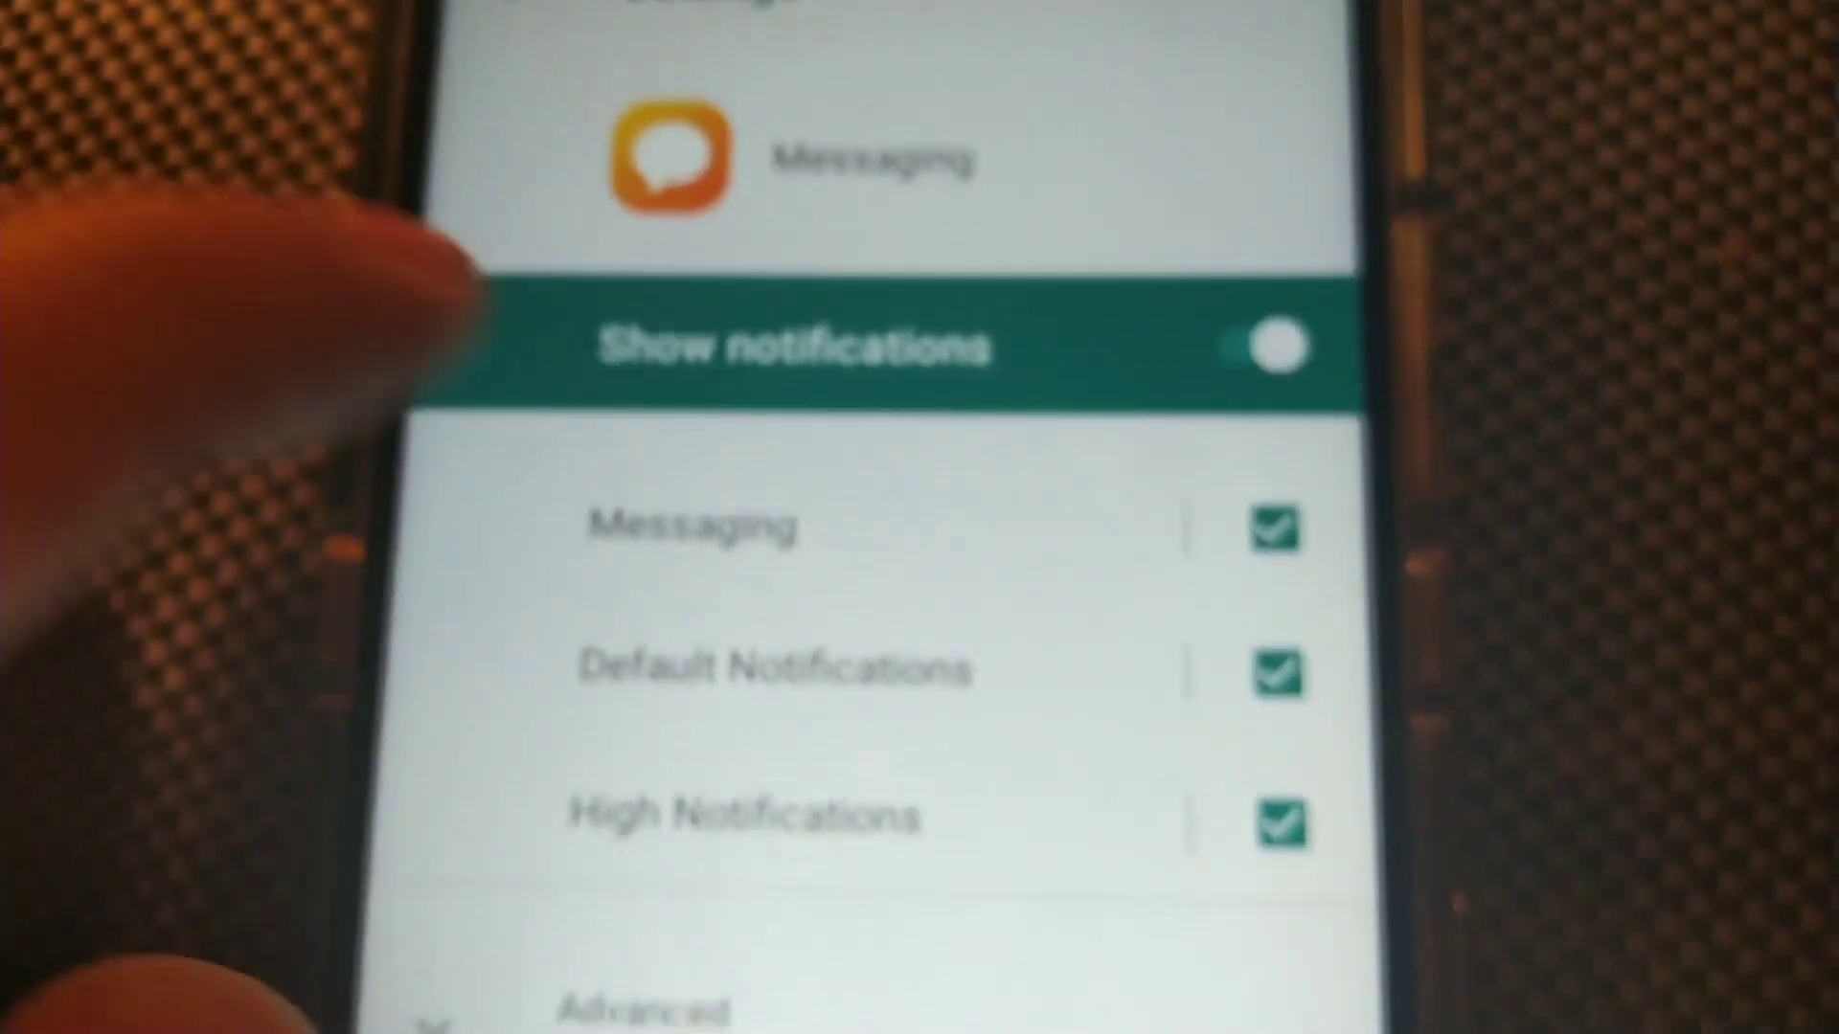
scroll("up", 3)
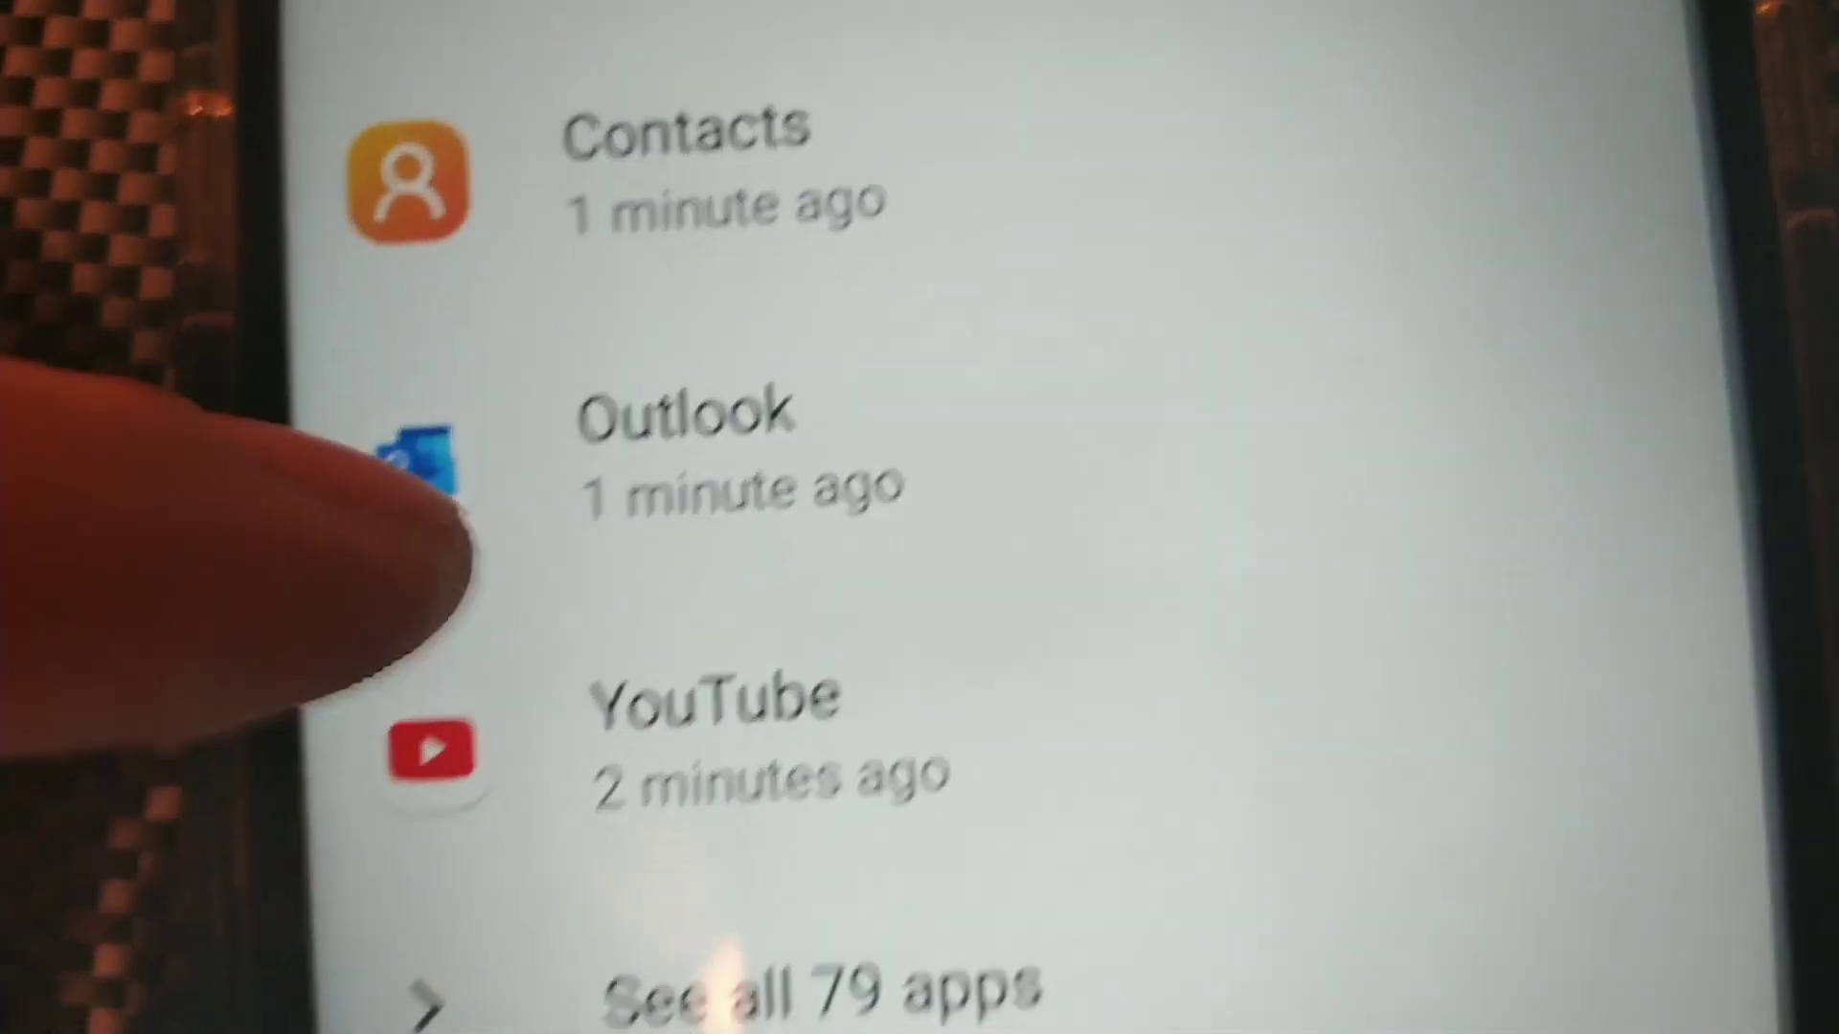
scroll("down", 3)
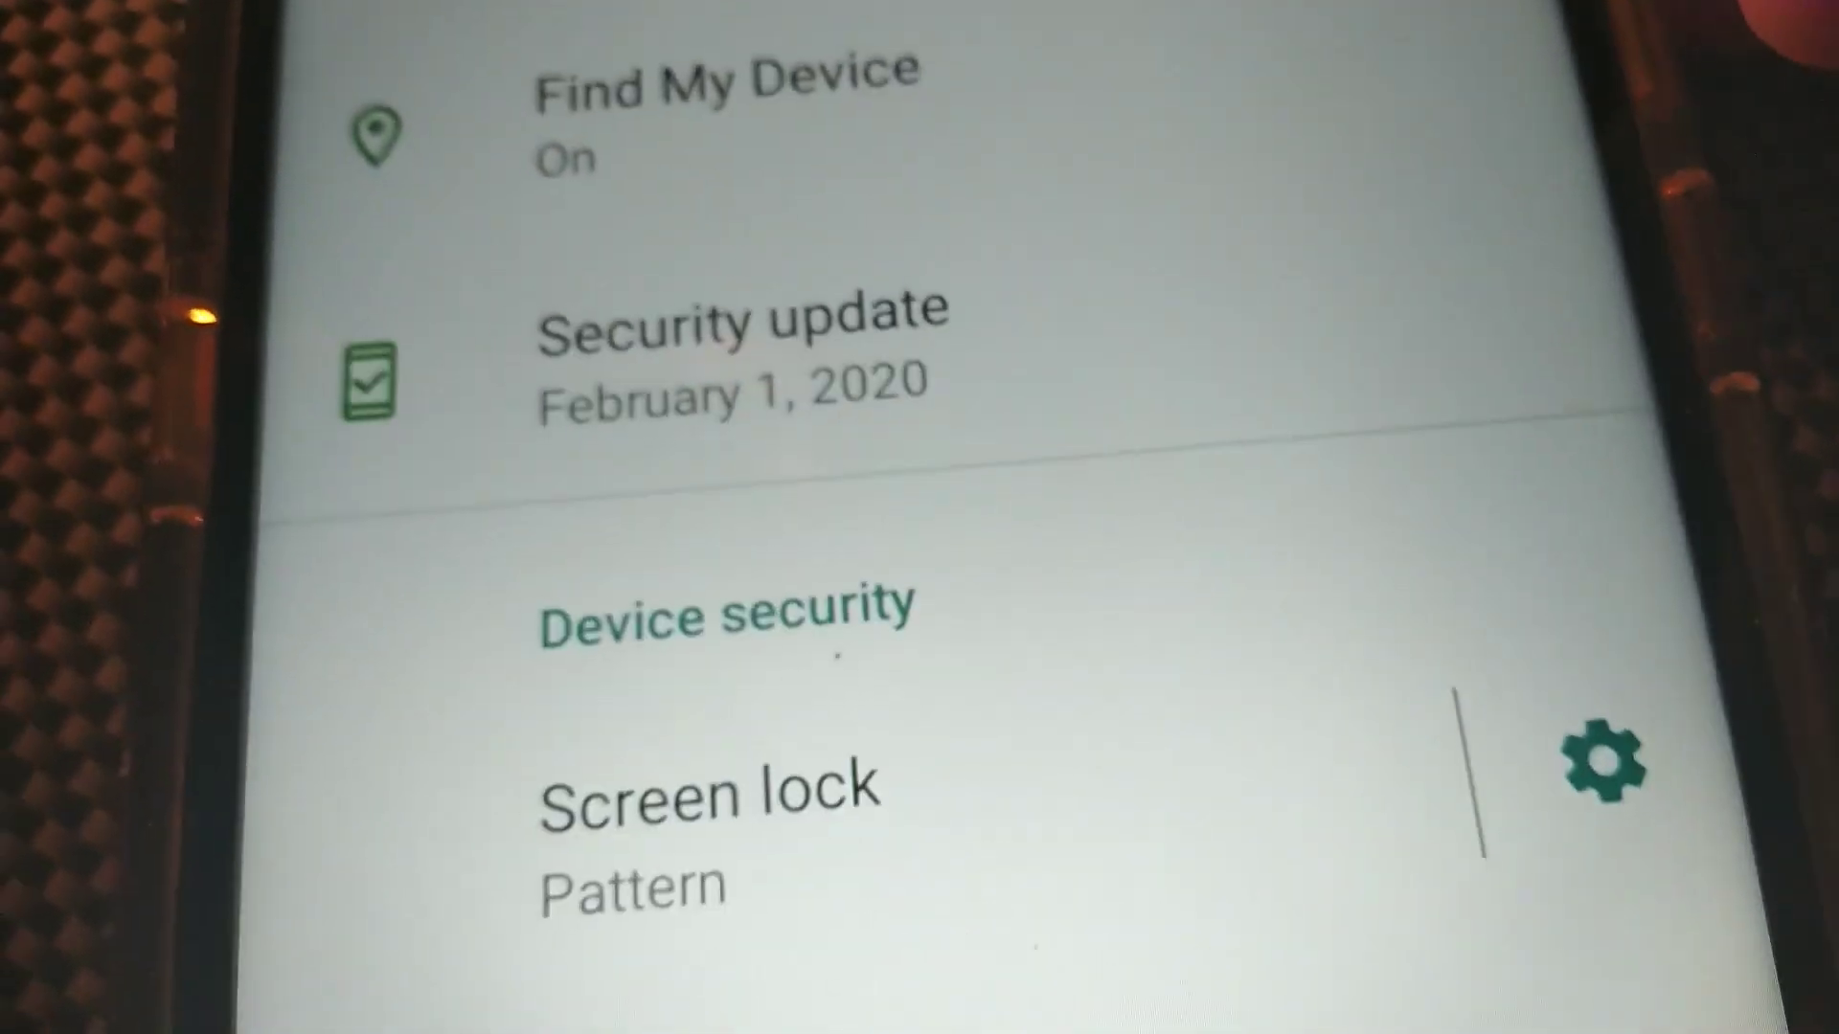
scroll("down", 3)
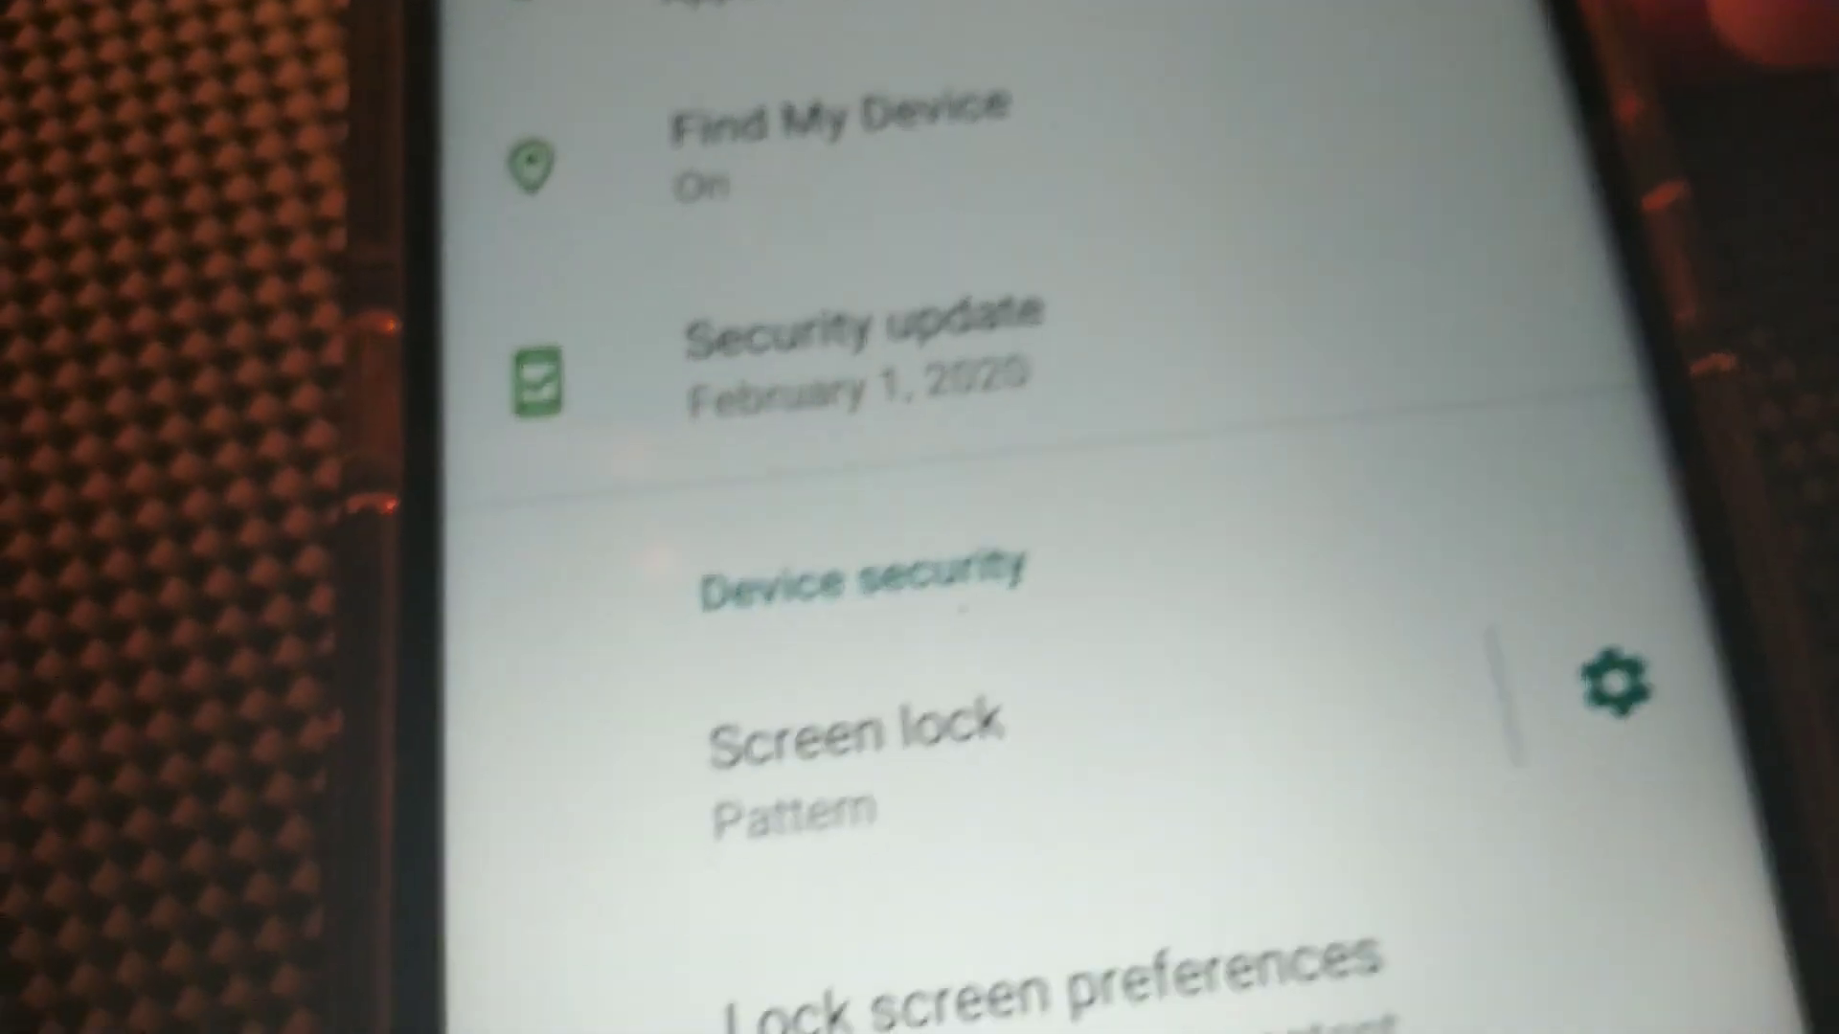